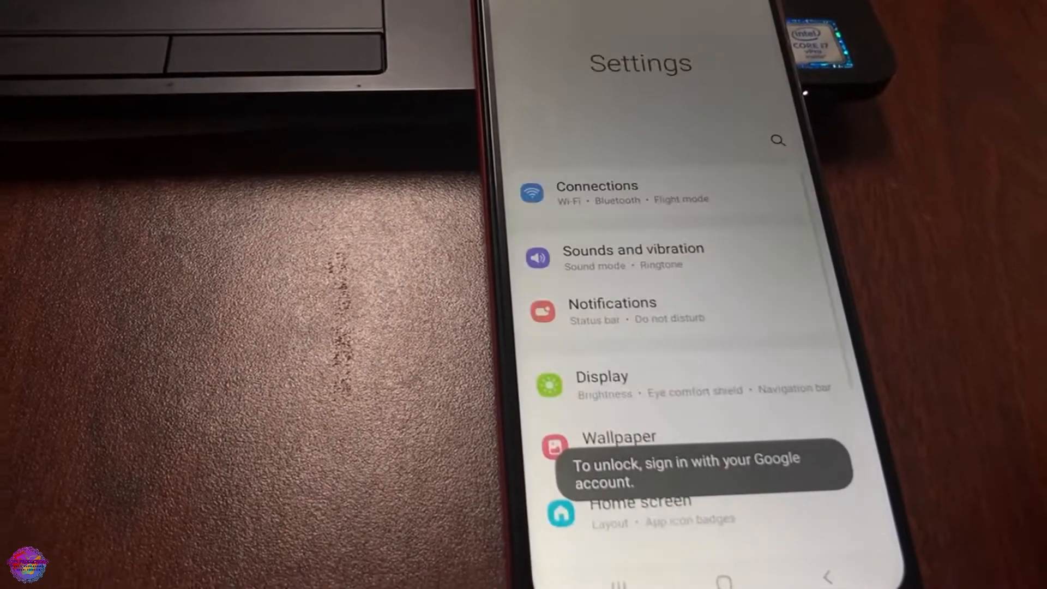
- Scroll down the General management list and open the Reset options
scroll("down", 3)
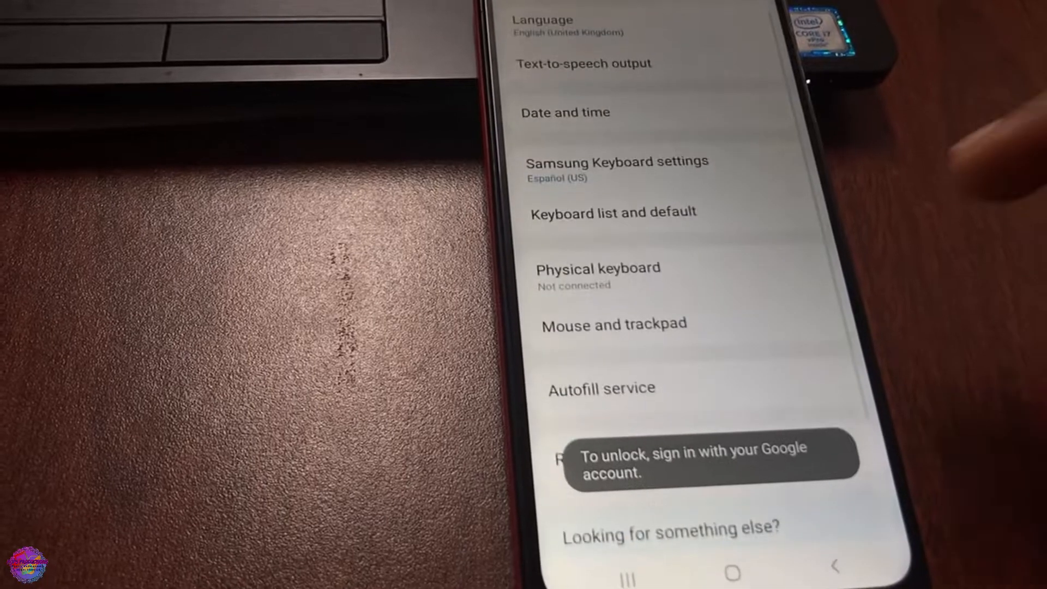
scroll("down", 3)
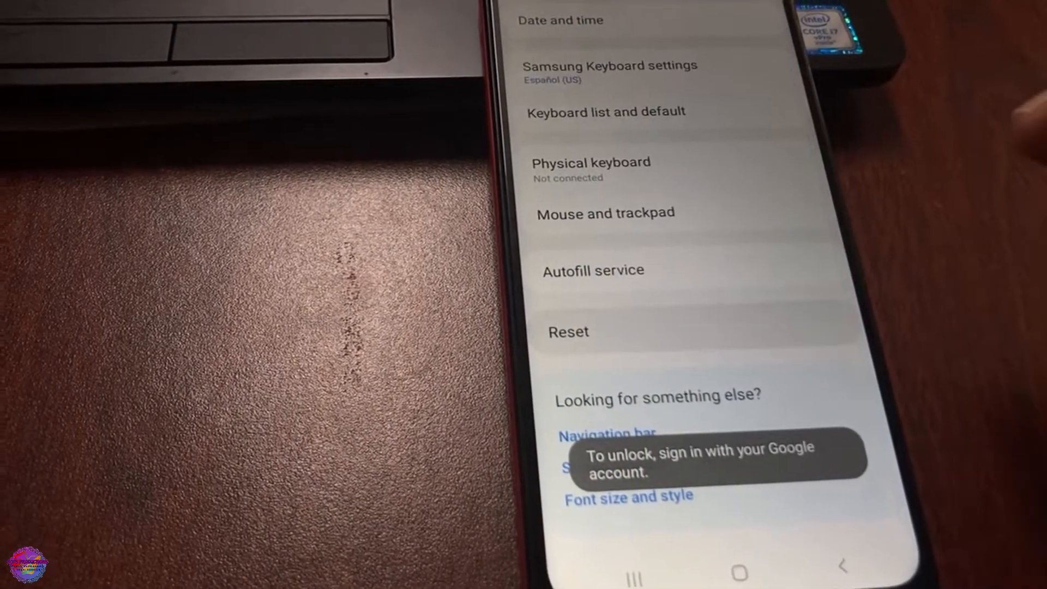
left_click(568, 332)
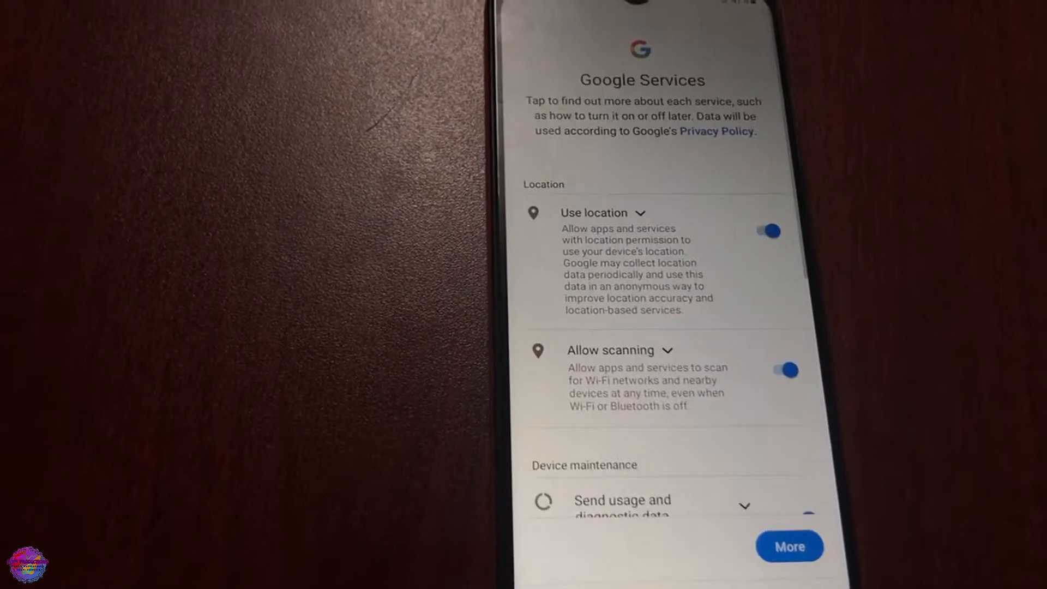
- Accept the Google Services location and scanning settings to continue setup
left_click(788, 545)
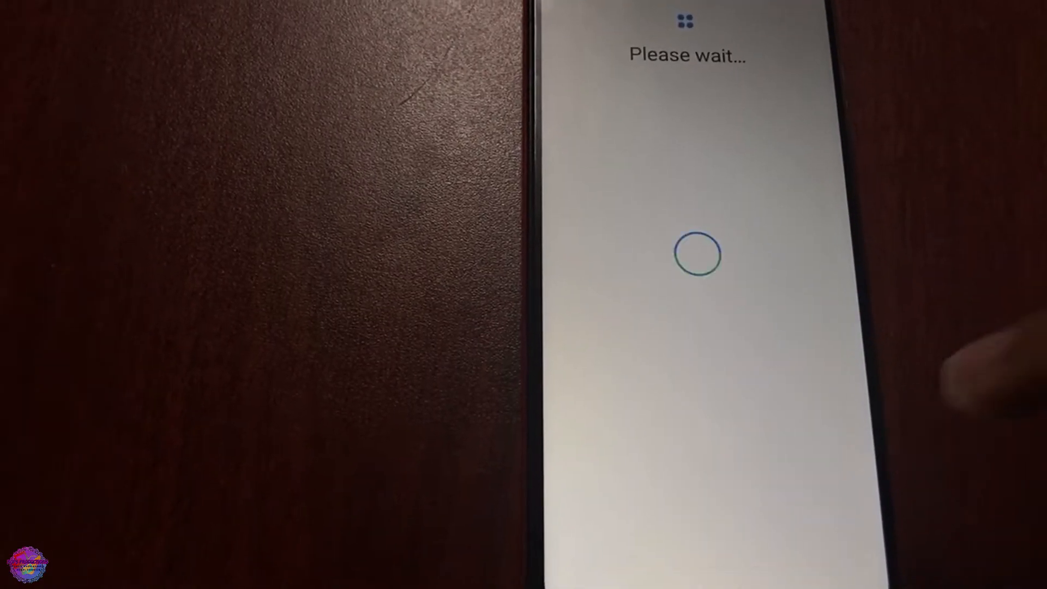